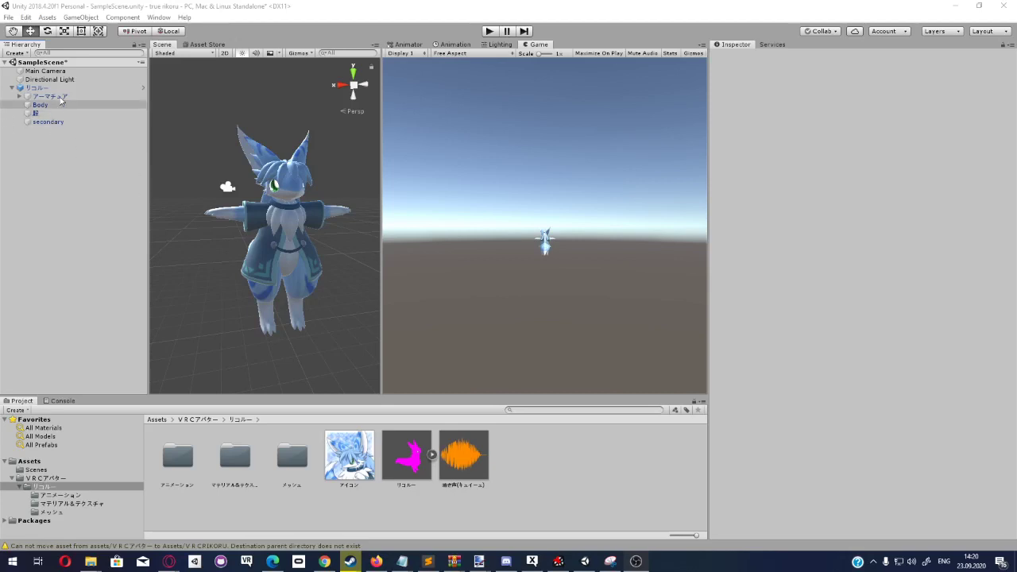
# Create an empty GameObject under the avatar and give it a Parent Constraint with one source slot.
pyautogui.rightClick(38, 87)
pyautogui.write('parent')
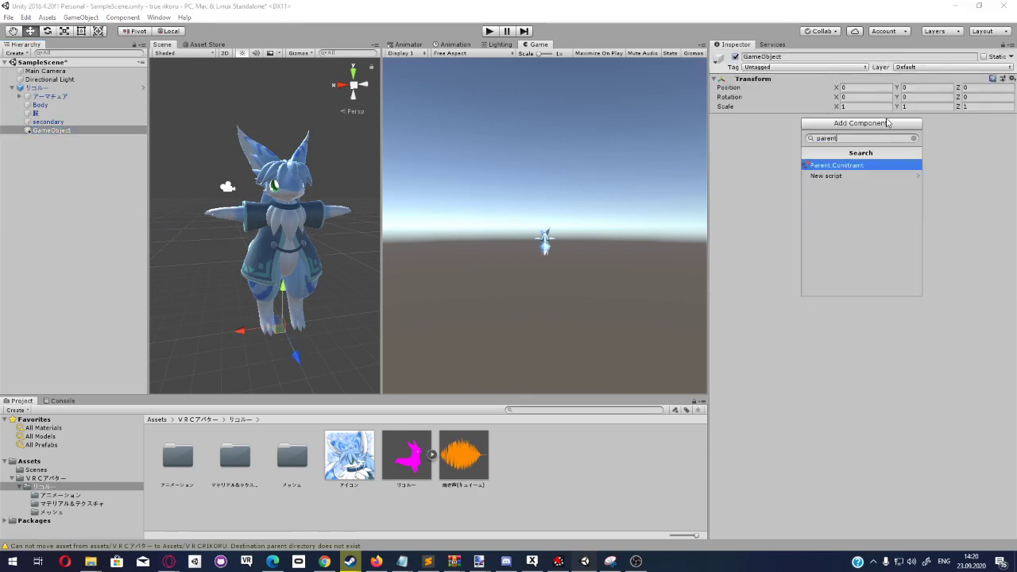
pyautogui.click(836, 165)
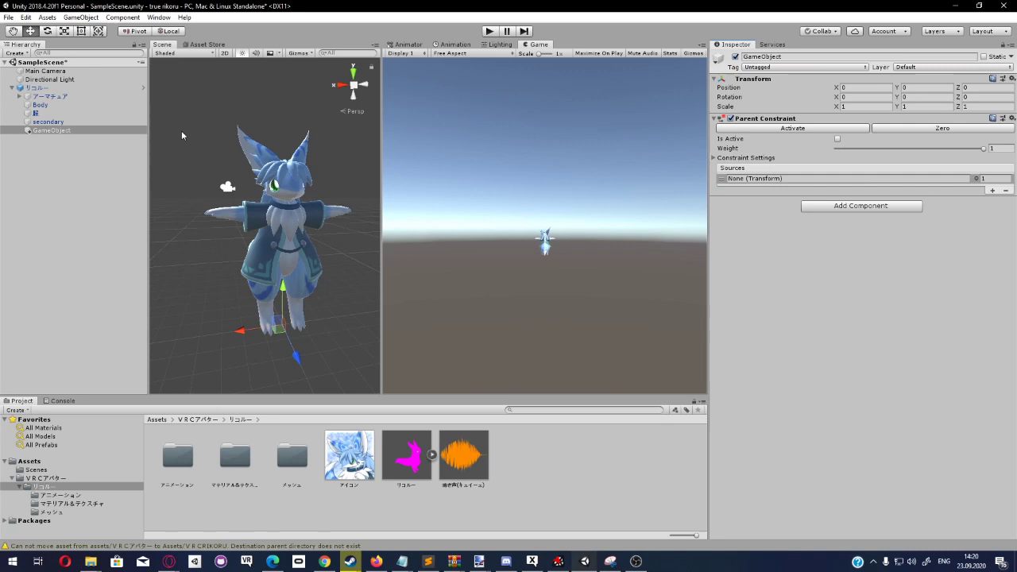
# Unfold the avatar's armature down the tail bone chain and reselect the new GameObject.
pyautogui.click(40, 105)
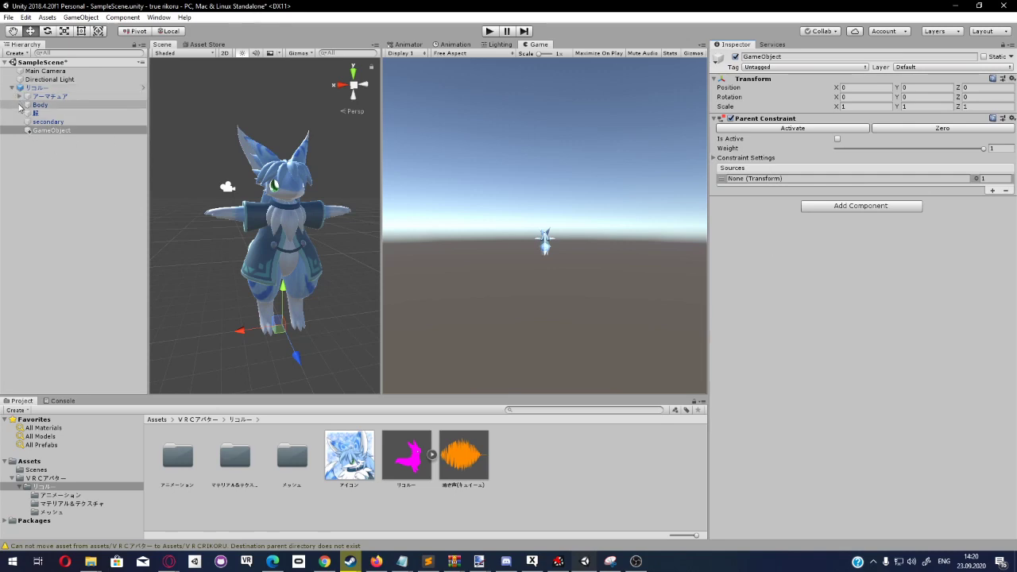
pyautogui.click(38, 105)
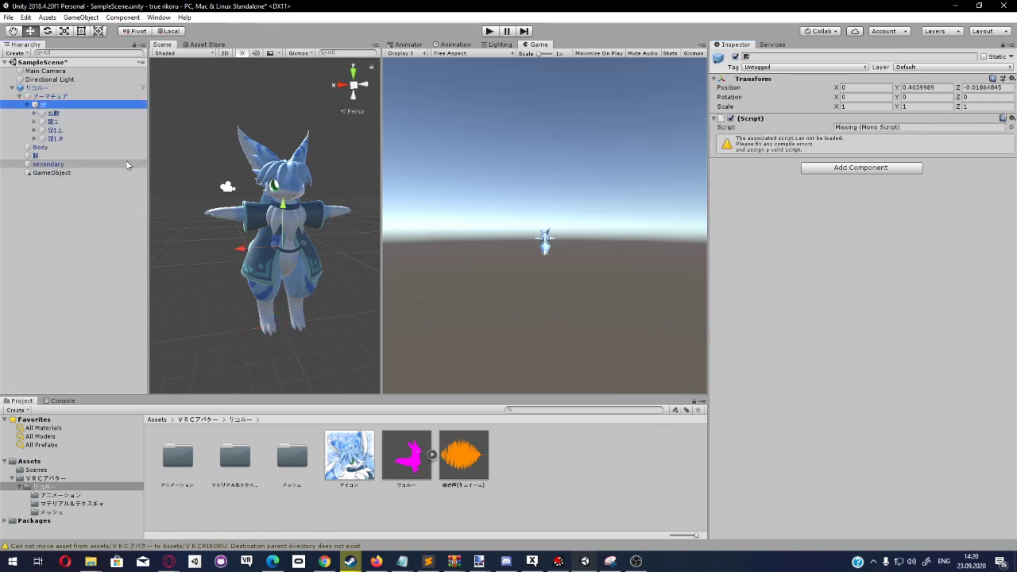
pyautogui.click(60, 130)
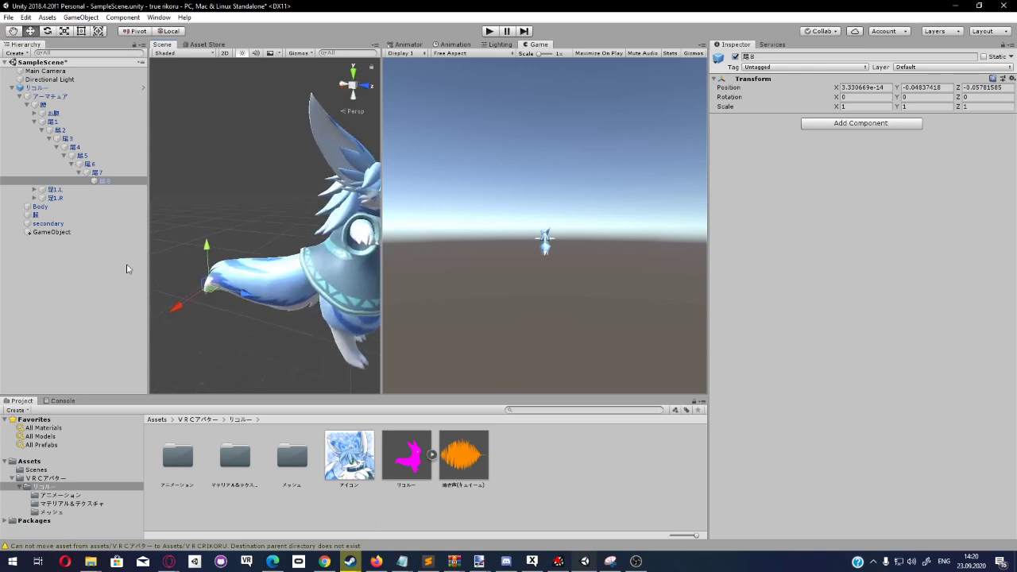
pyautogui.click(105, 181)
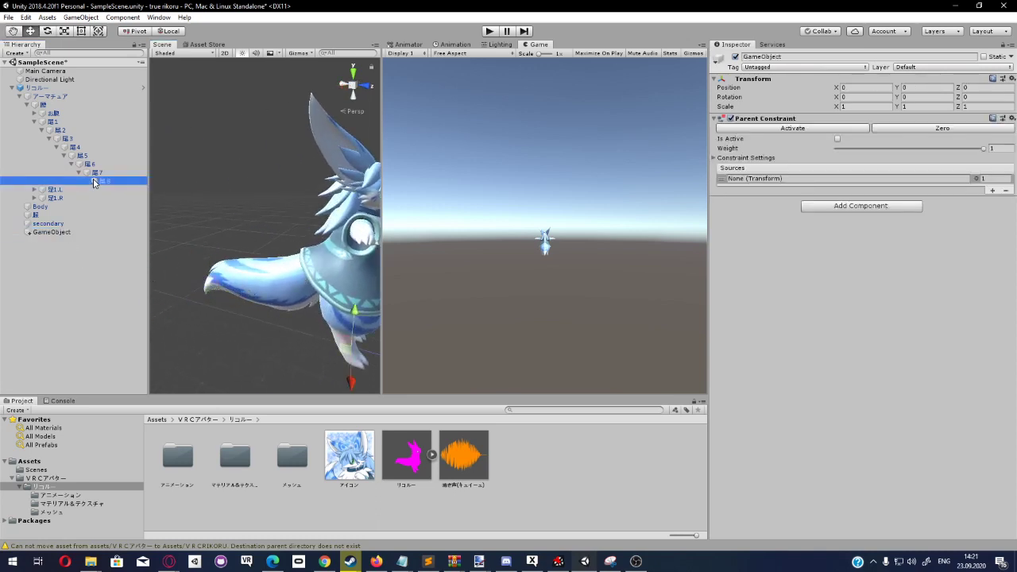
# Source the Parent Constraint to the tail's end bone, activate it, and verify the GameObject follows the moved tail.
pyautogui.click(51, 232)
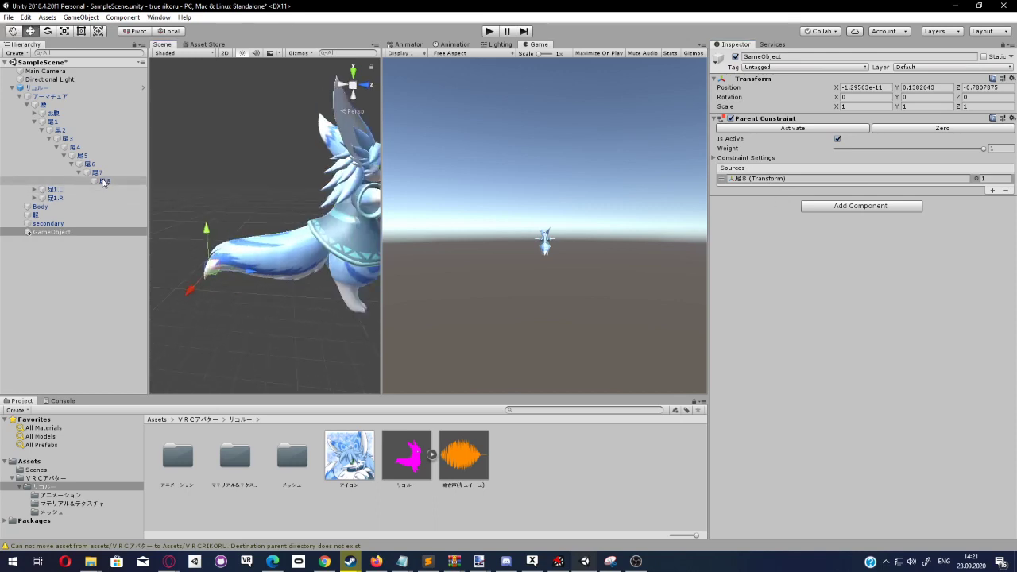
pyautogui.click(105, 182)
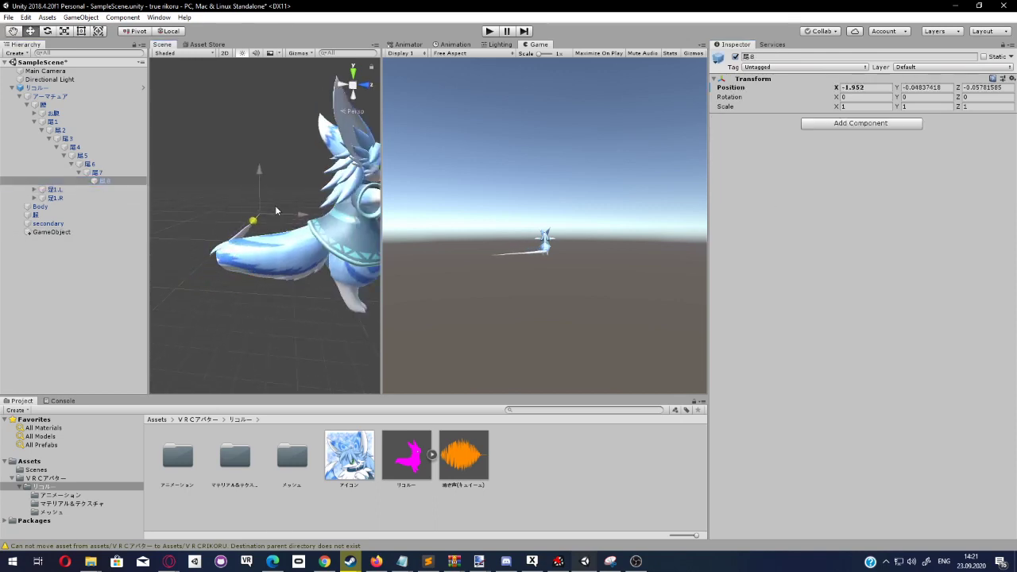
pyautogui.click(51, 232)
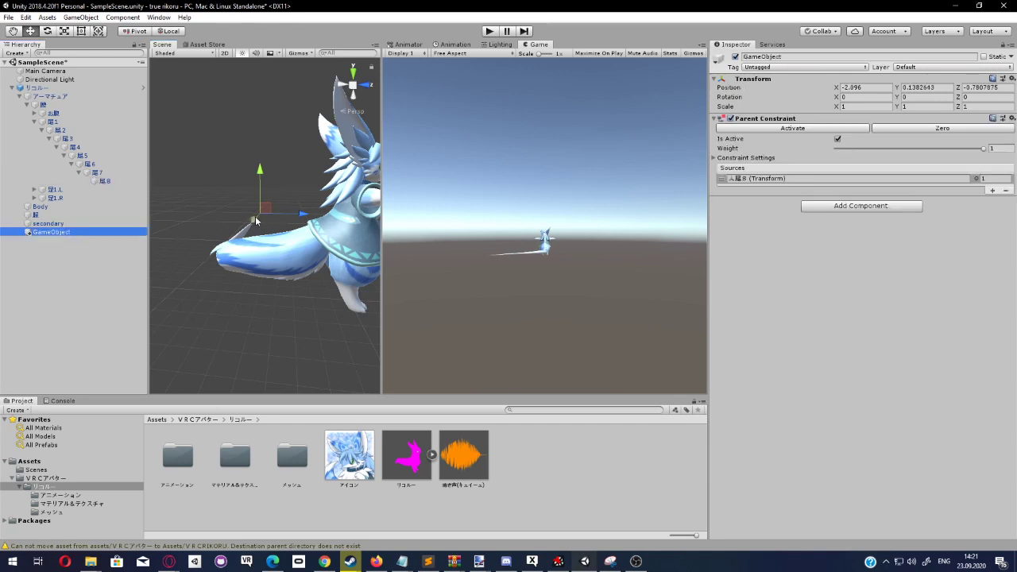
pyautogui.click(105, 181)
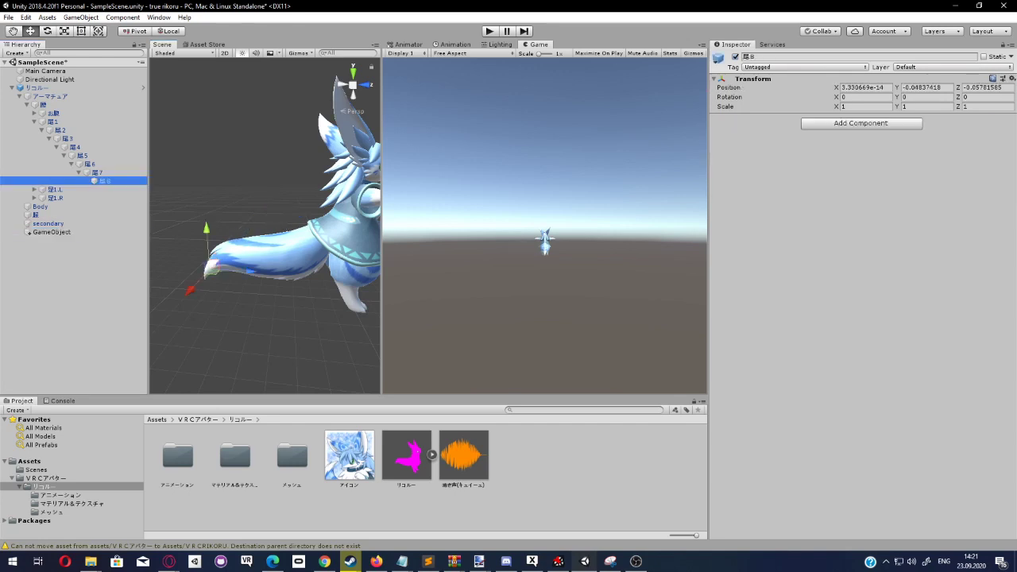